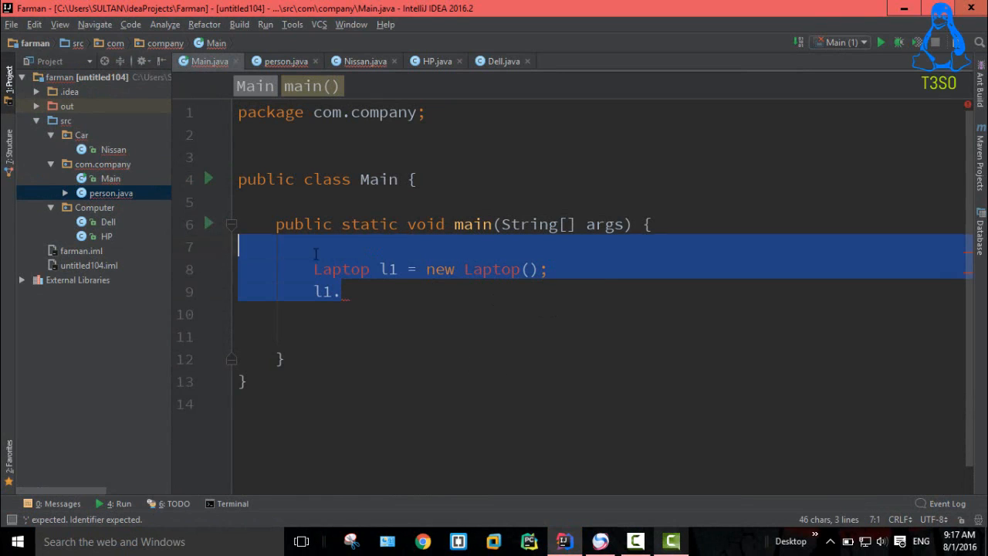
Delete the Laptop l1 object lines from Main's main method.
{"action": "key", "text": "Delete"}
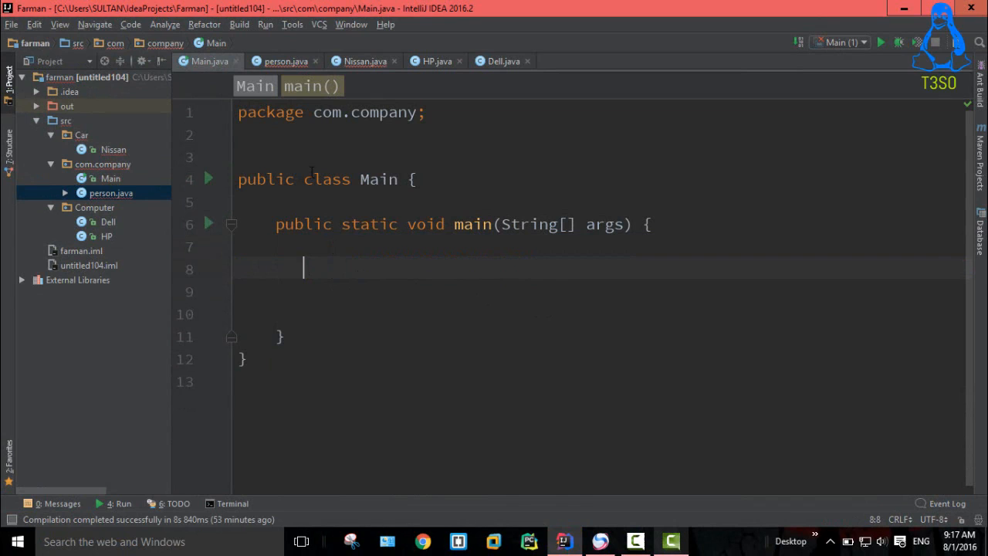
{"action": "mouse_move", "coordinate": [339, 239]}
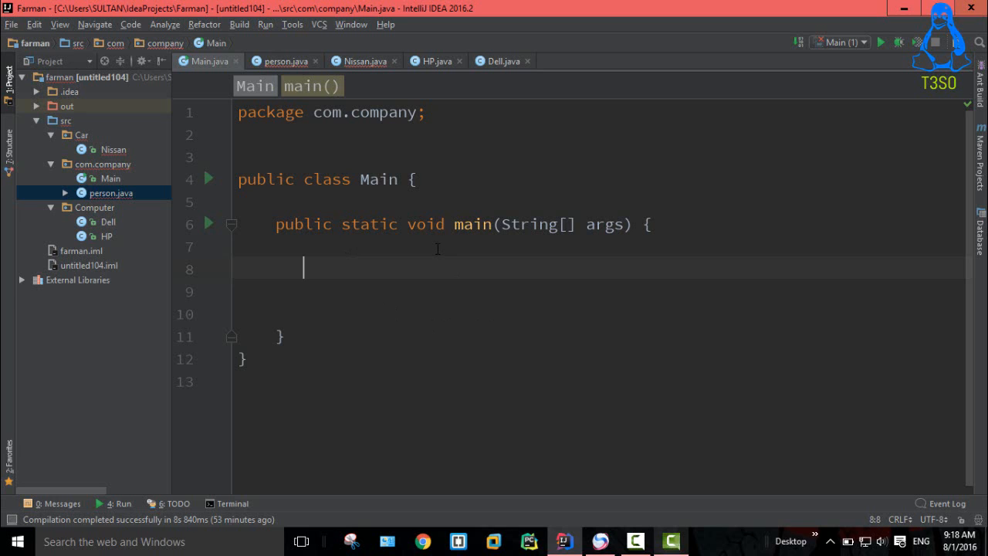
{"action": "mouse_move", "coordinate": [287, 295]}
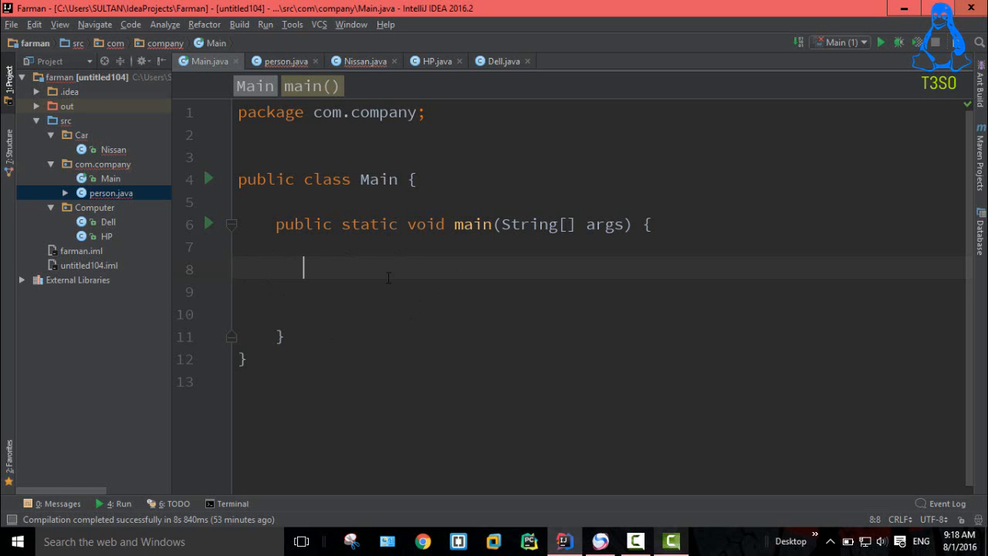
{"action": "mouse_move", "coordinate": [392, 289]}
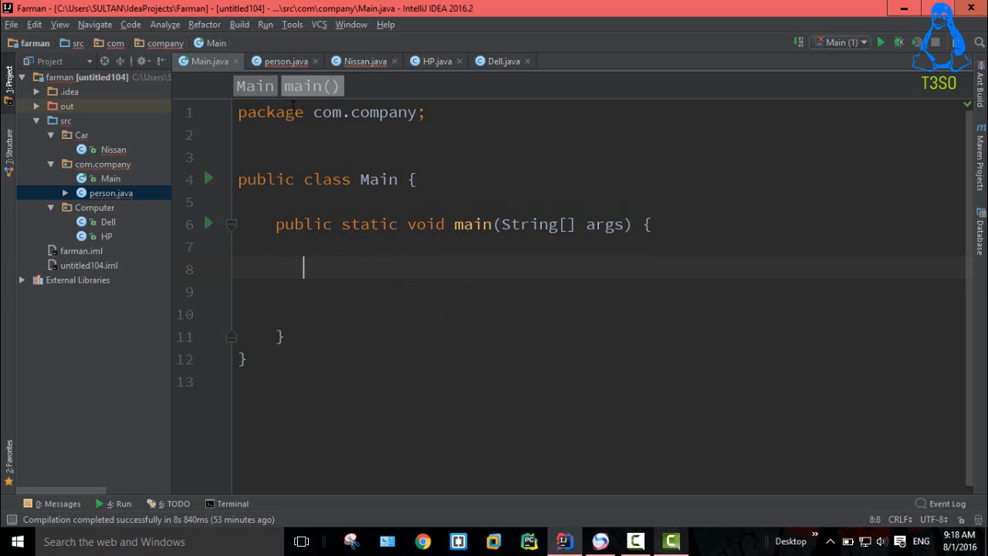
In person.java, change var1 to 'protected int var1 = 4' and select that declaration line.
{"action": "left_click", "coordinate": [285, 61]}
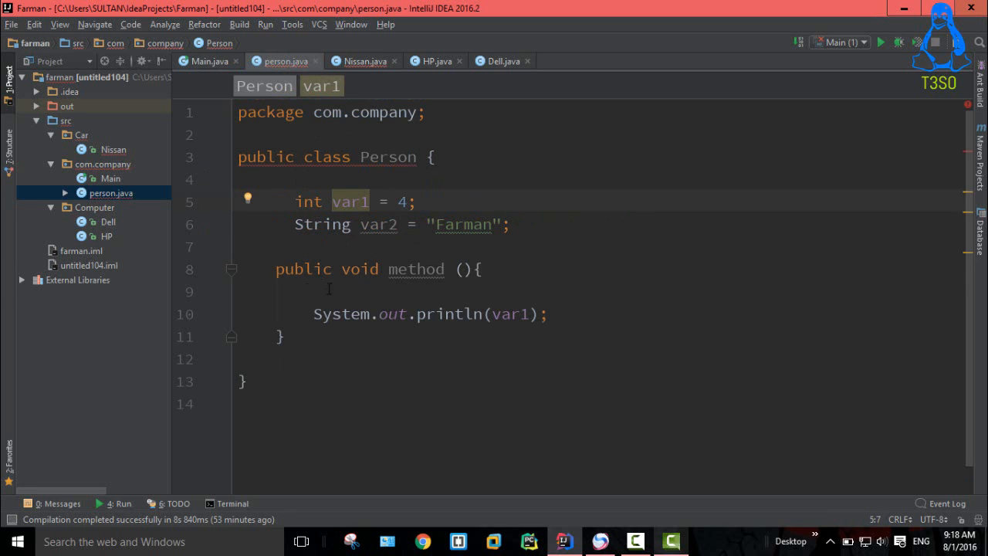
{"action": "mouse_move", "coordinate": [377, 224]}
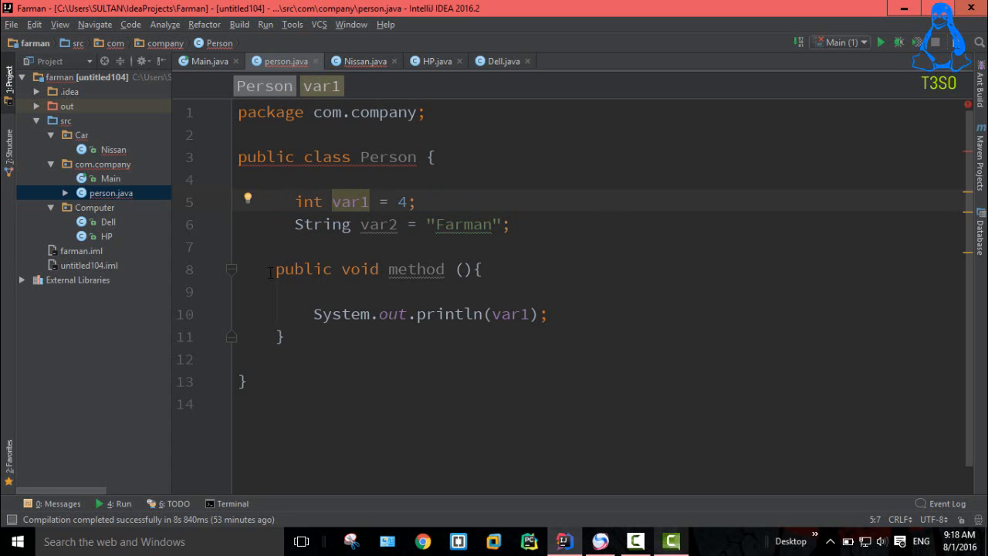
{"action": "left_click", "coordinate": [274, 269]}
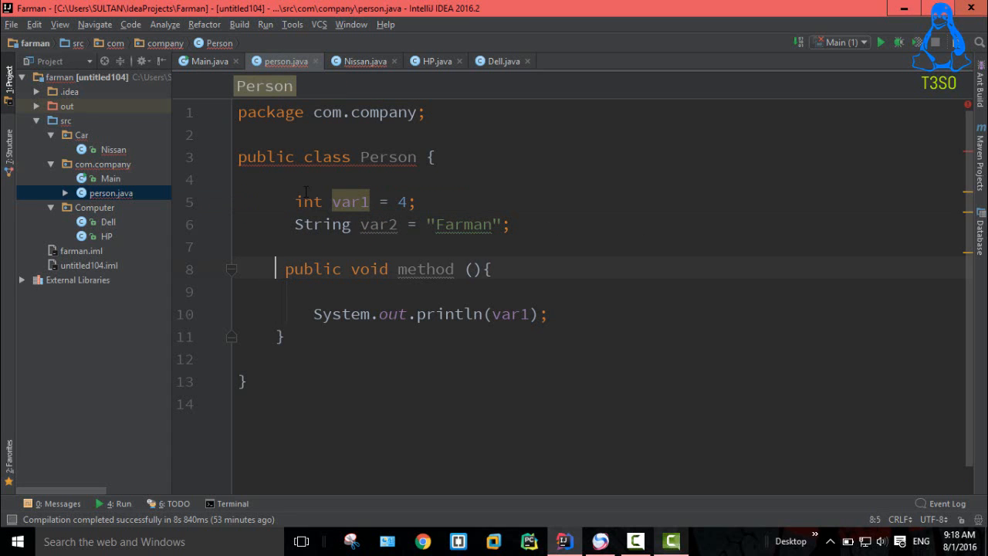
{"action": "type", "text": "protected"}
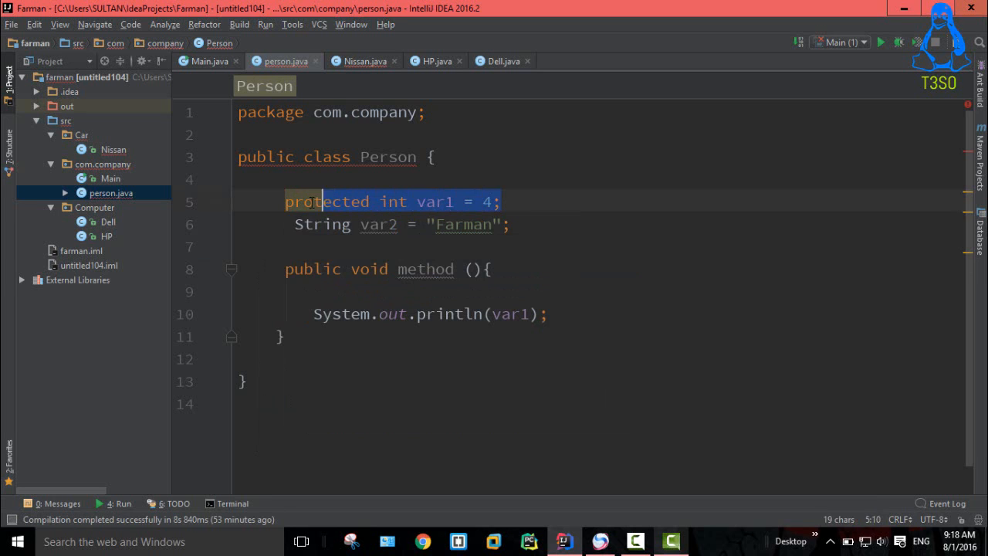
{"action": "double_click", "coordinate": [436, 201]}
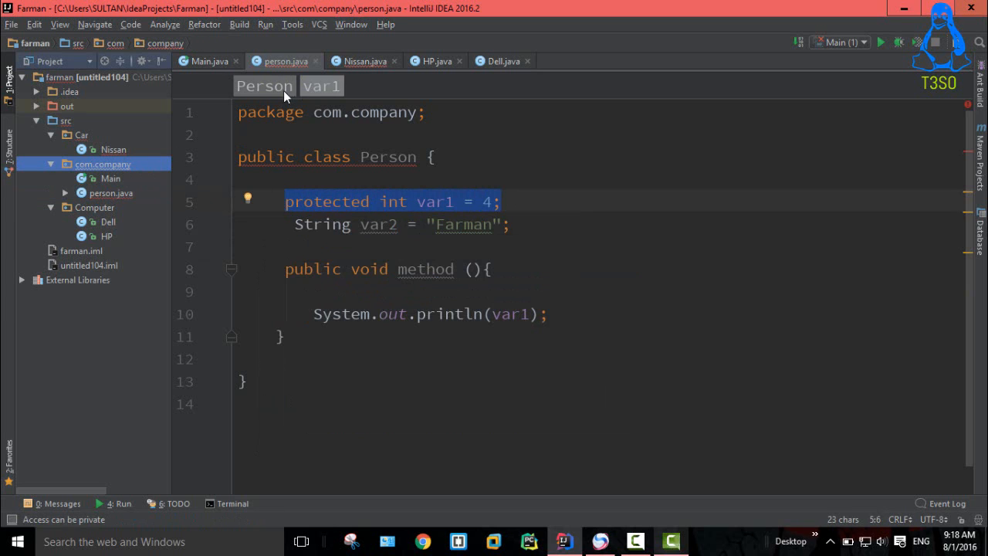
In main, declare 'Person p1 = new Person();' and start typing 'p1.' on the next line.
{"action": "left_click", "coordinate": [209, 61]}
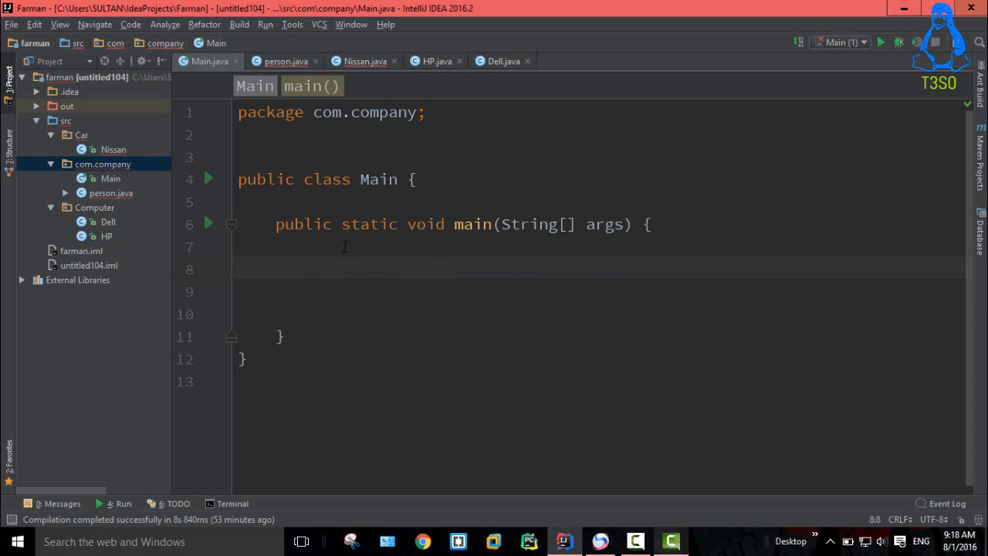
{"action": "left_click", "coordinate": [303, 269]}
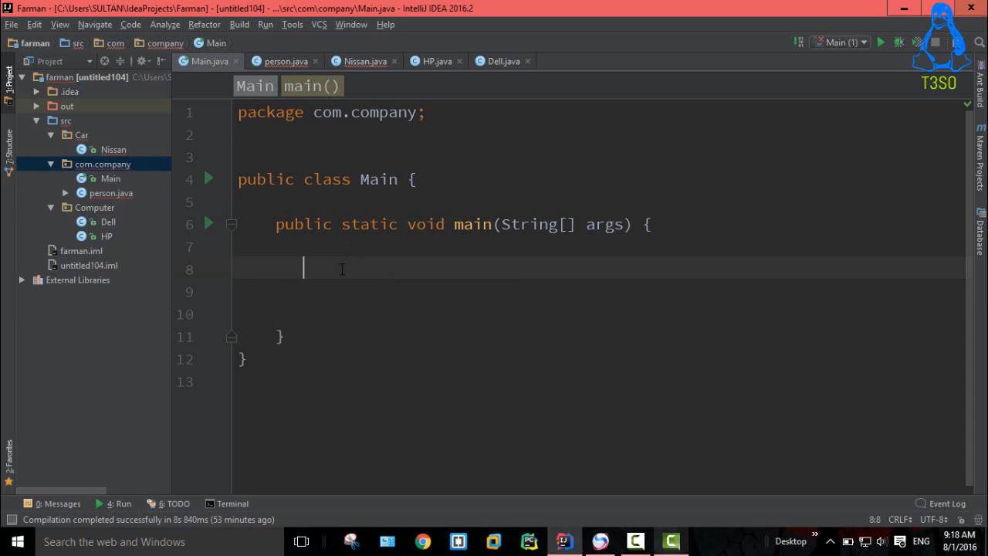
{"action": "type", "text": "per"}
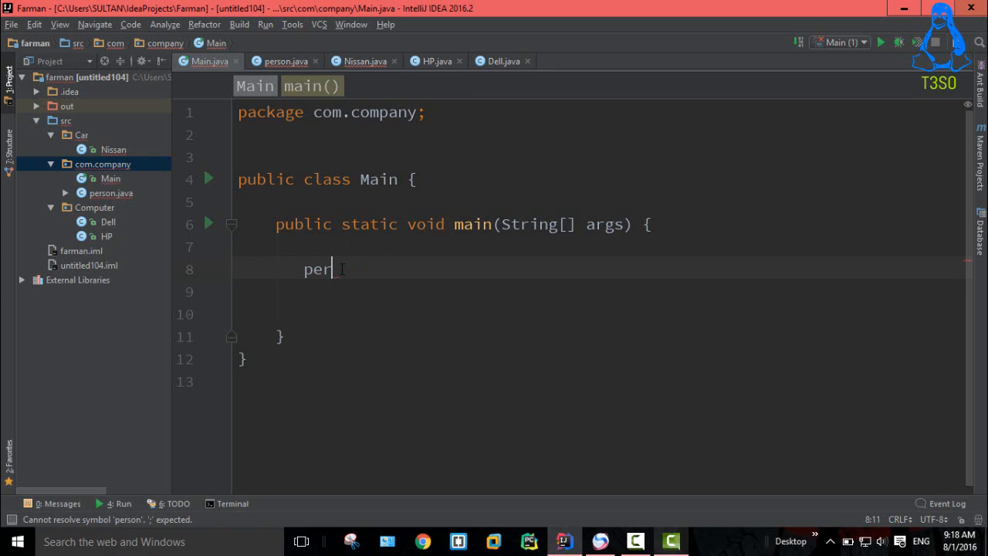
{"action": "left_click", "coordinate": [283, 61]}
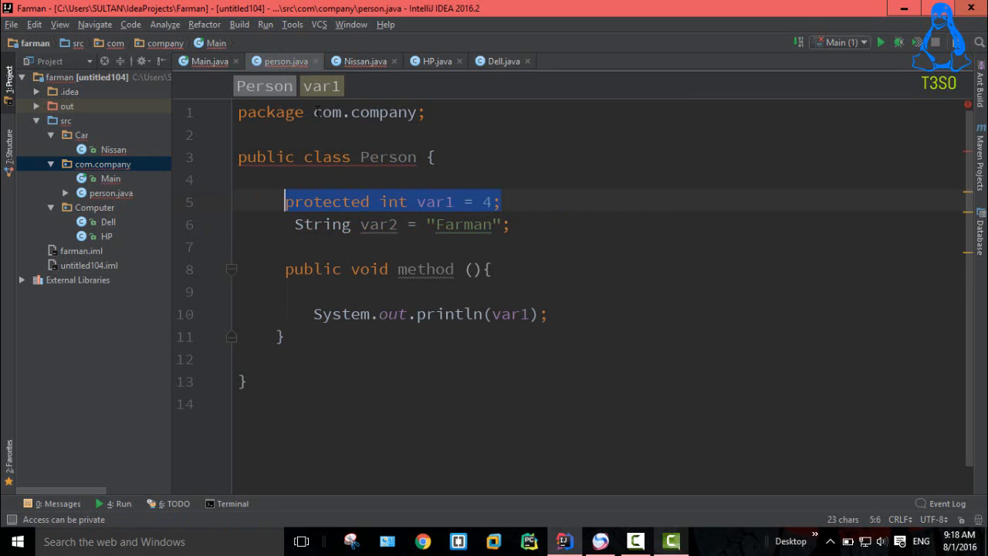
{"action": "left_click", "coordinate": [202, 61]}
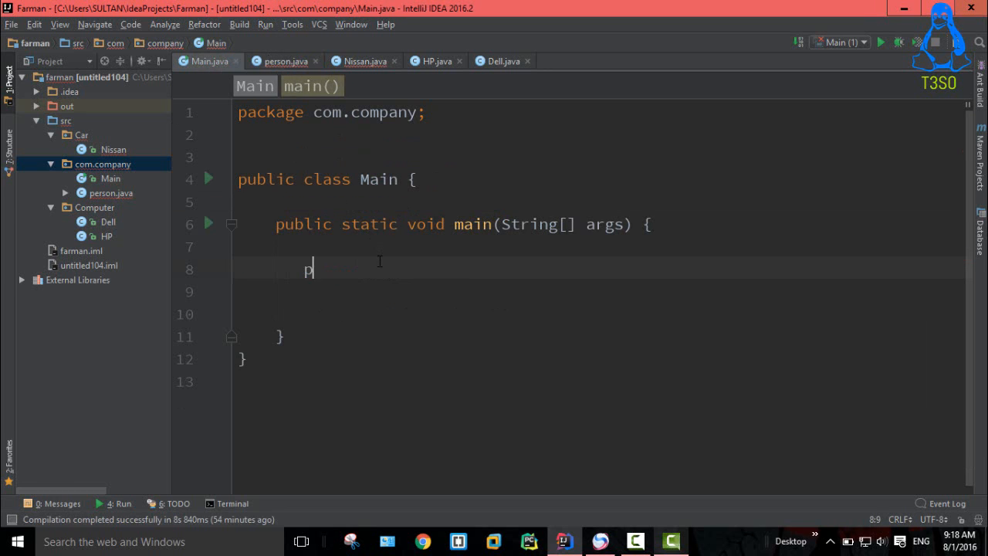
{"action": "key", "text": "backspace"}
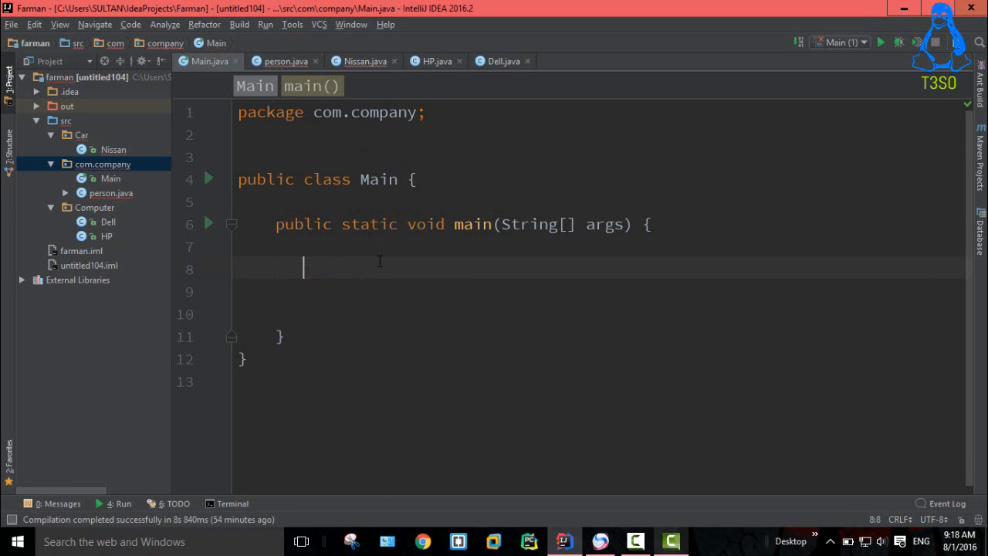
{"action": "type", "text": "Person"}
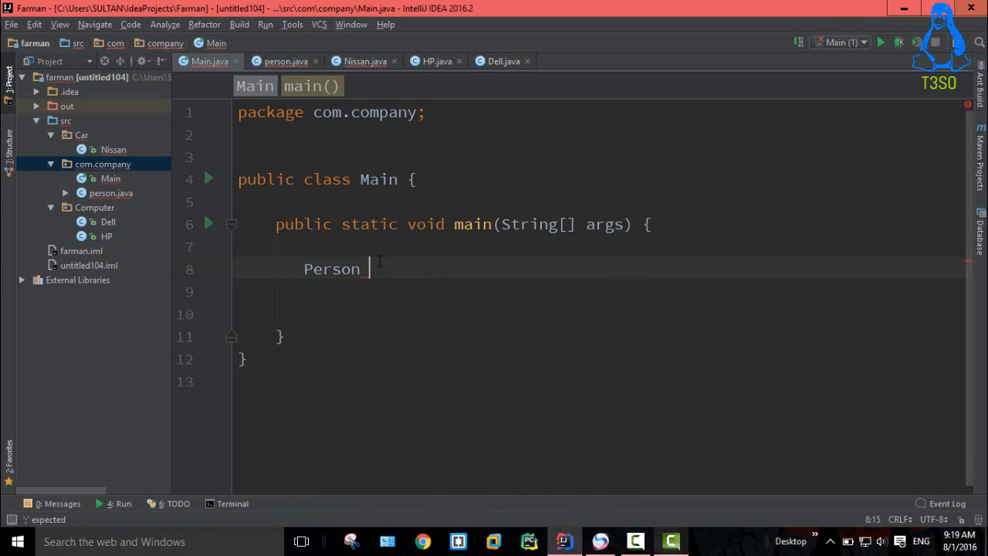
{"action": "type", "text": "p1 ="}
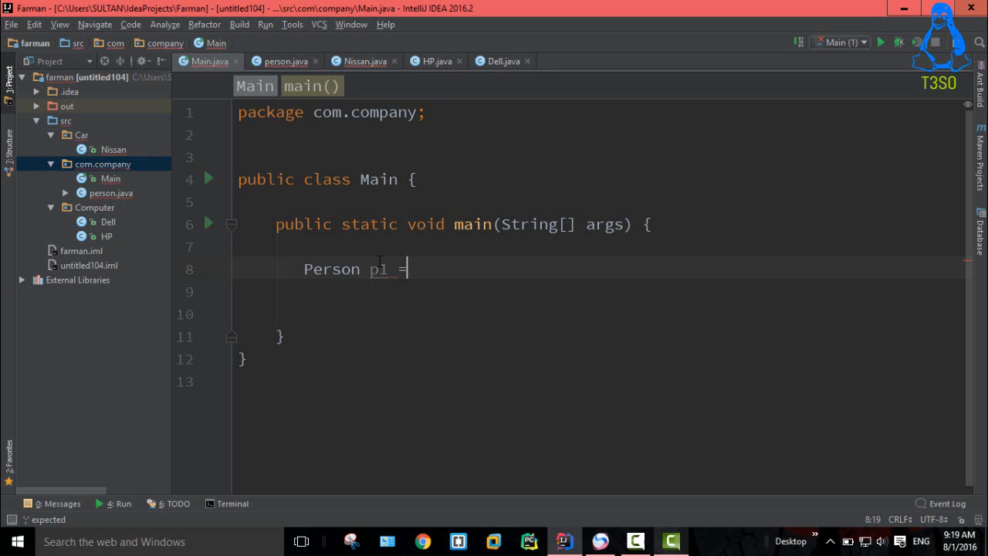
{"action": "type", "text": "new"}
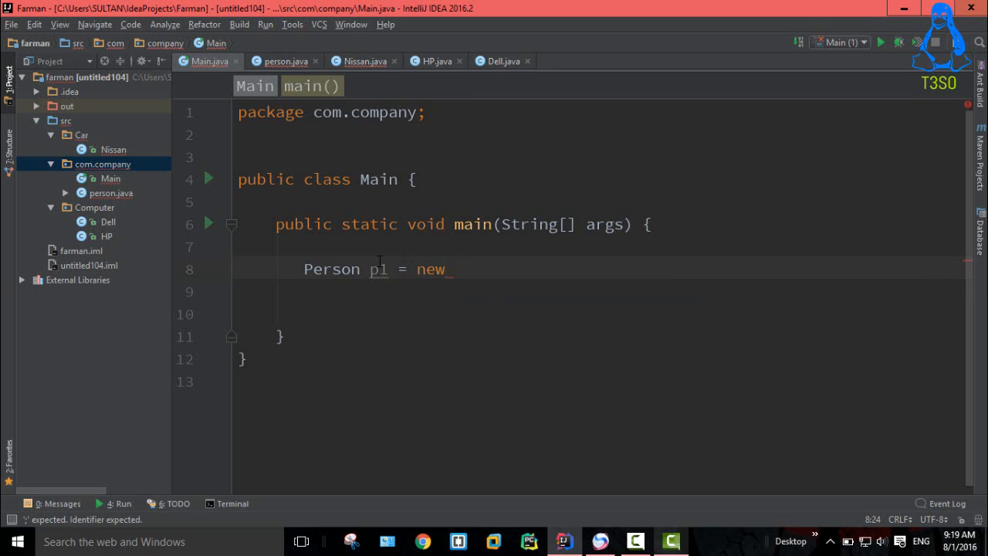
{"action": "type", "text": "Person();"}
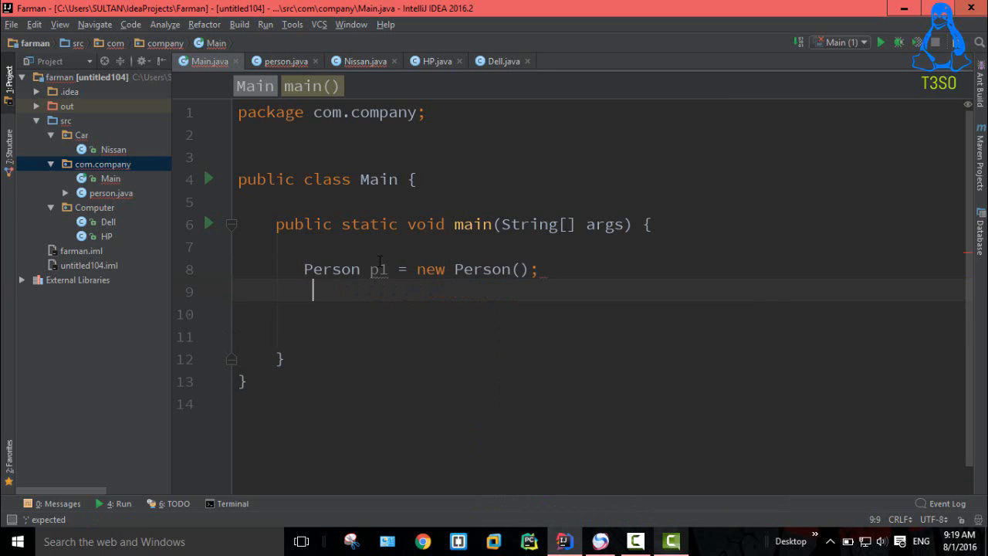
{"action": "type", "text": "p1."}
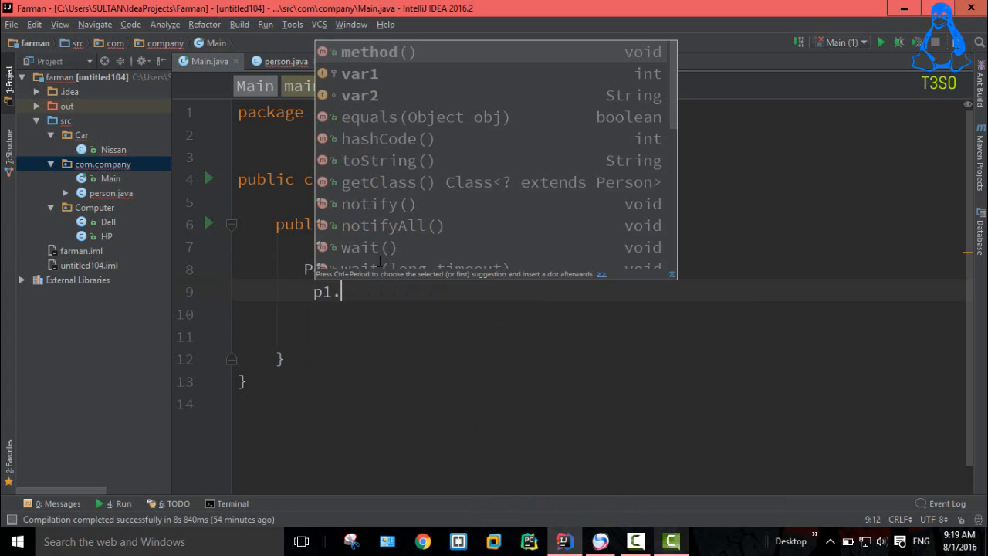
{"action": "mouse_move", "coordinate": [369, 102]}
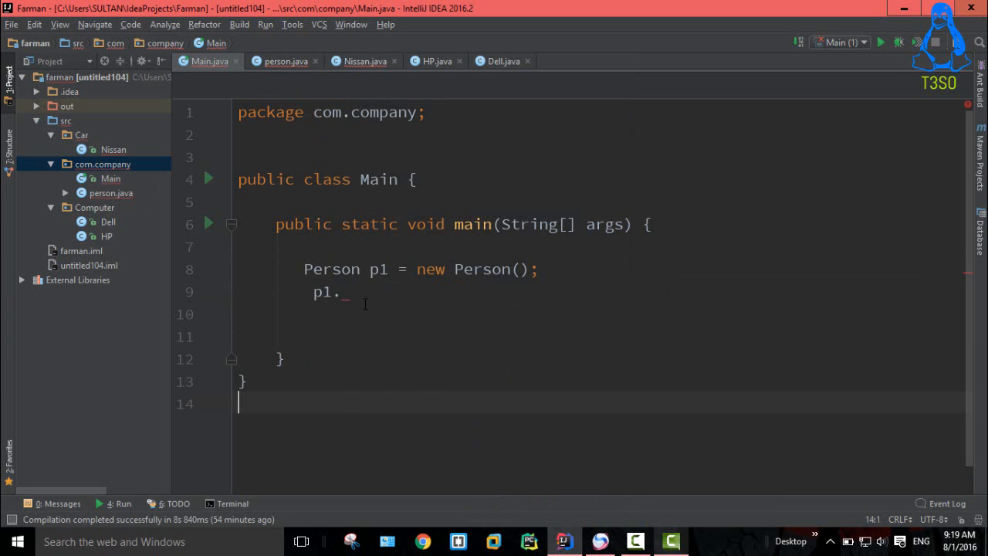
View the Person class source showing 'protected int var1 = 4'.
{"action": "left_click", "coordinate": [286, 61]}
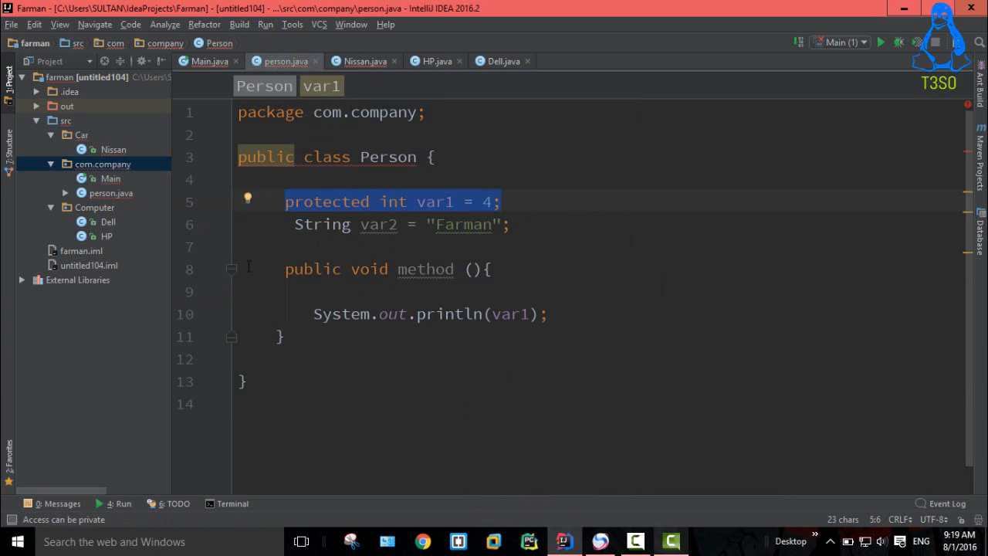
{"action": "mouse_move", "coordinate": [32, 150]}
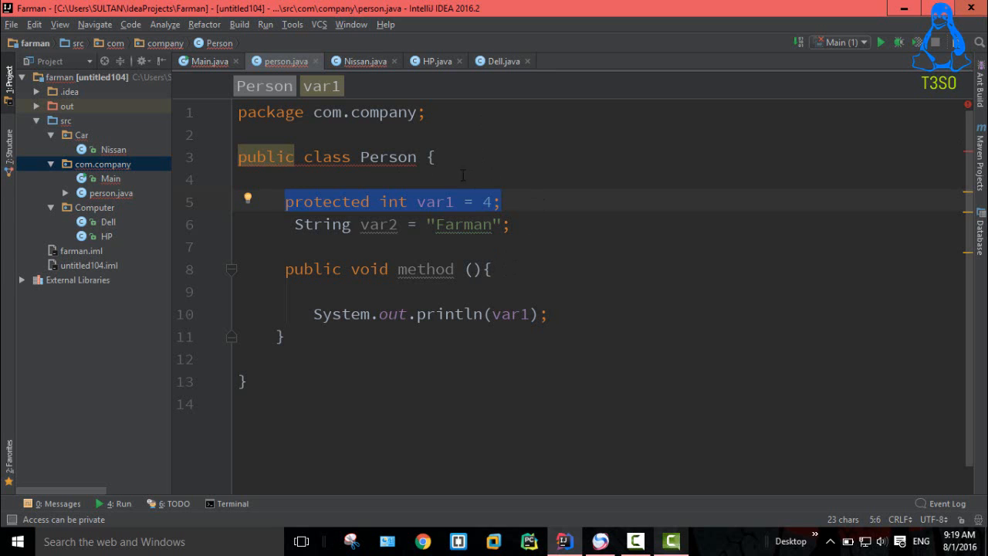
In Nissan.java, begin typing 'extends Person' after the class name.
{"action": "left_click", "coordinate": [363, 61]}
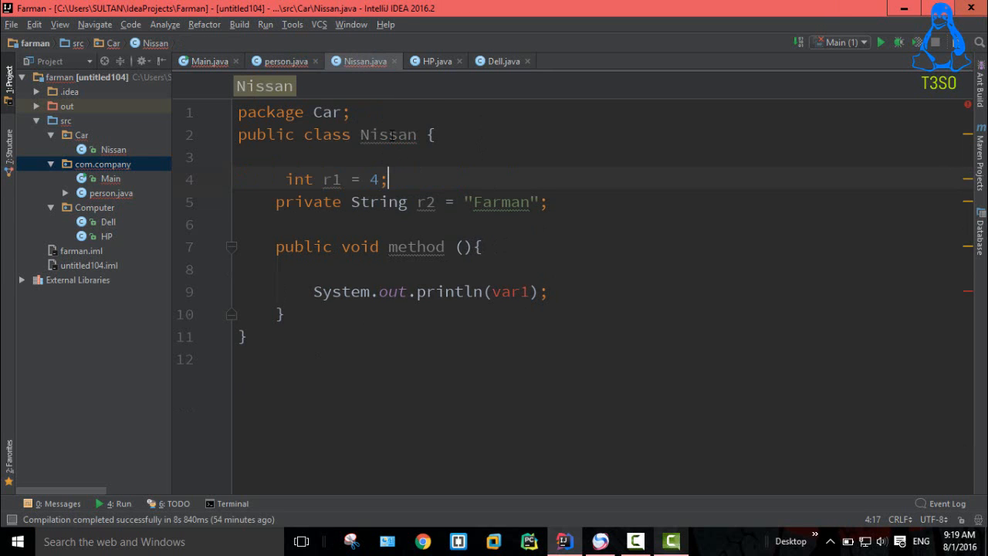
{"action": "type", "text": "e"}
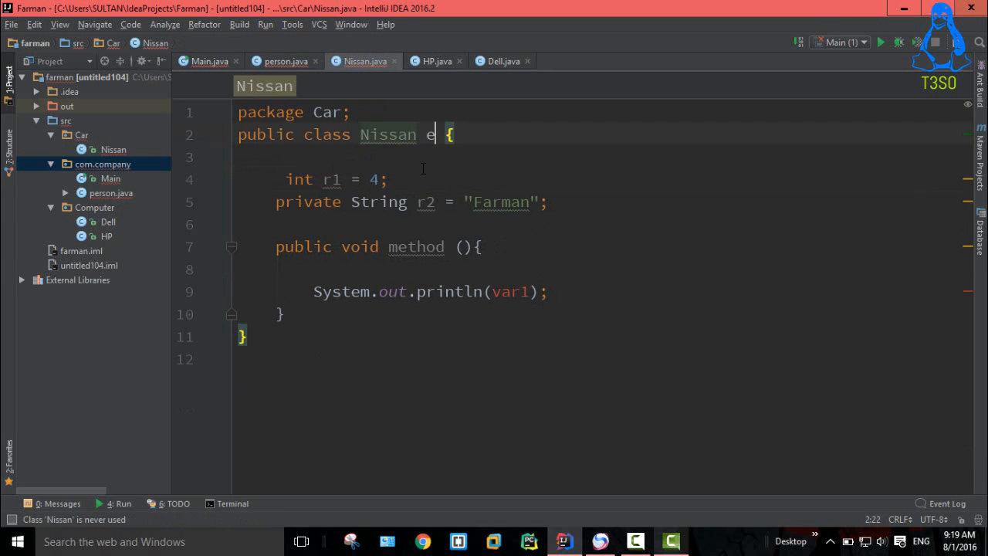
{"action": "type", "text": "xtends"}
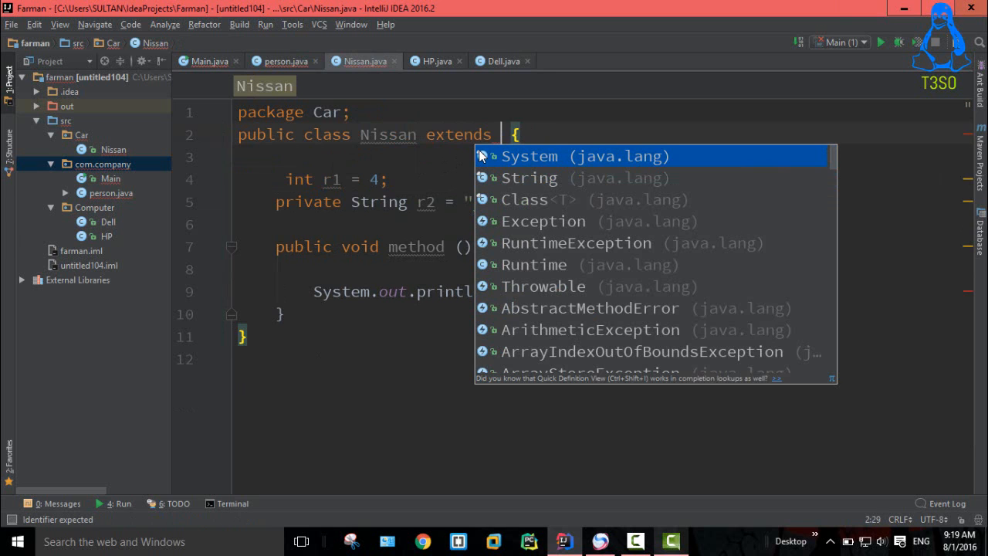
{"action": "type", "text": "Pe"}
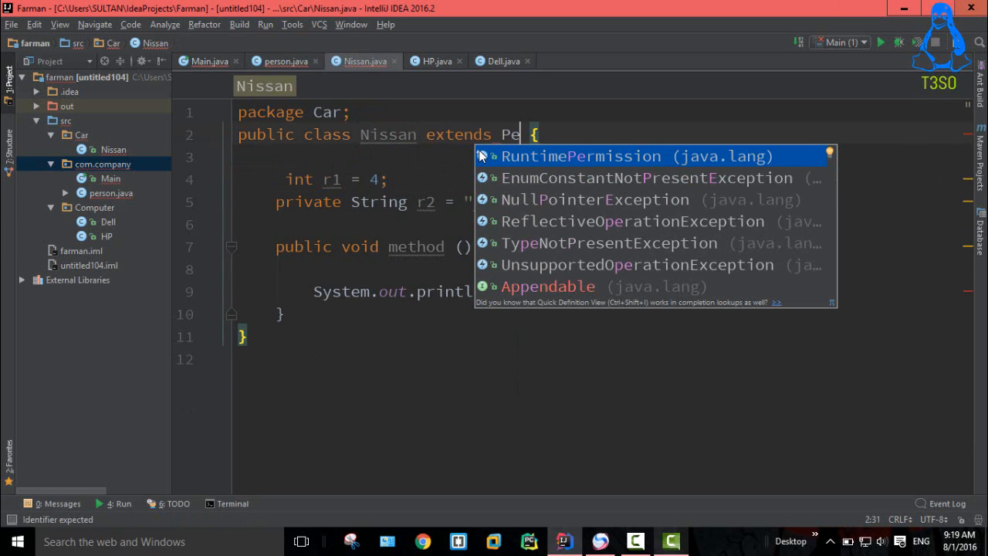
{"action": "type", "text": "rs"}
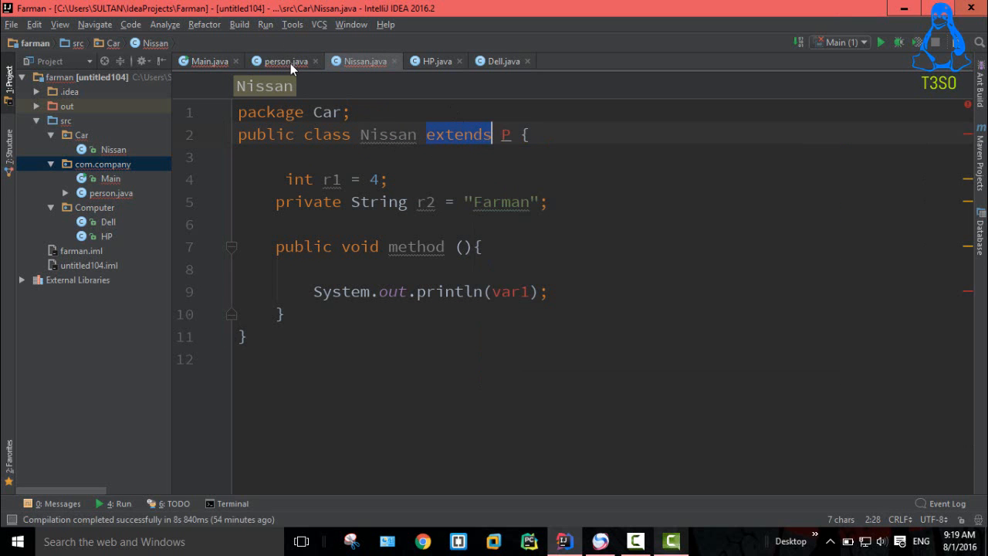
Return to person.java and highlight the protected keyword on var1.
{"action": "left_click", "coordinate": [285, 61]}
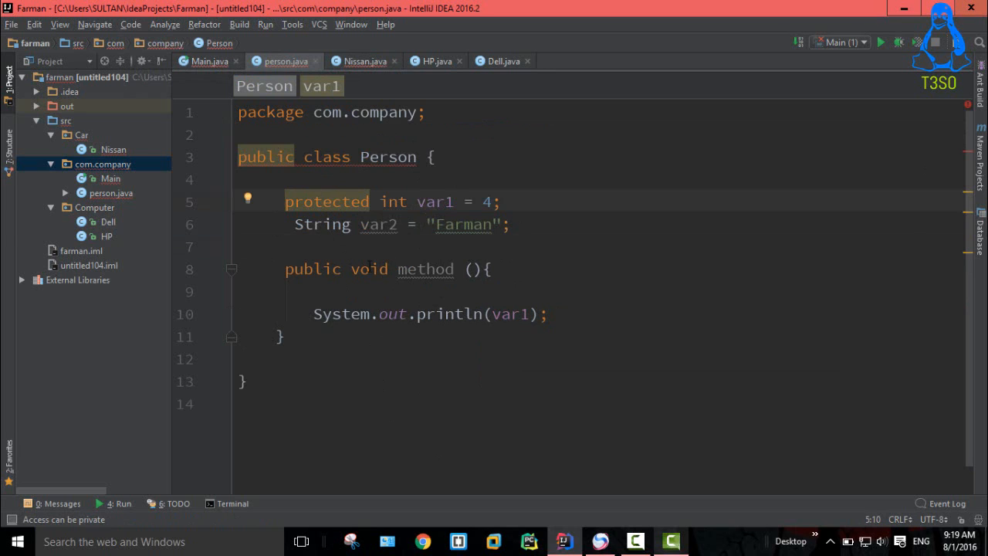
{"action": "double_click", "coordinate": [326, 201]}
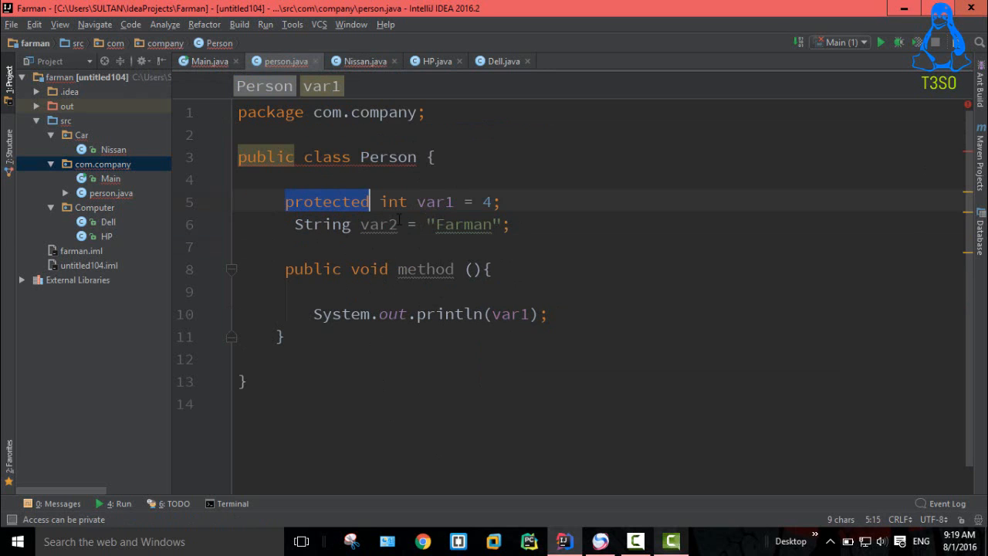
{"action": "mouse_move", "coordinate": [378, 224]}
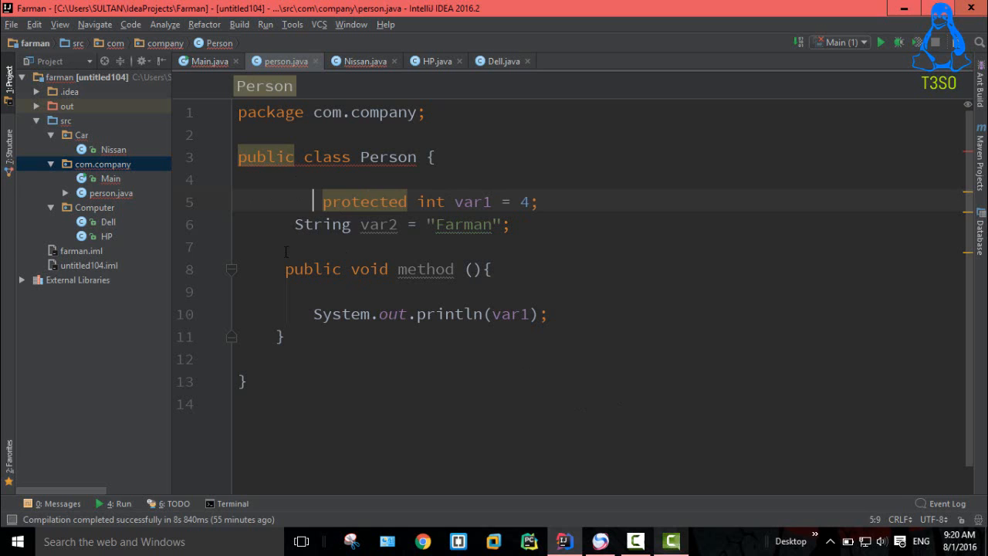
{"action": "mouse_move", "coordinate": [541, 212]}
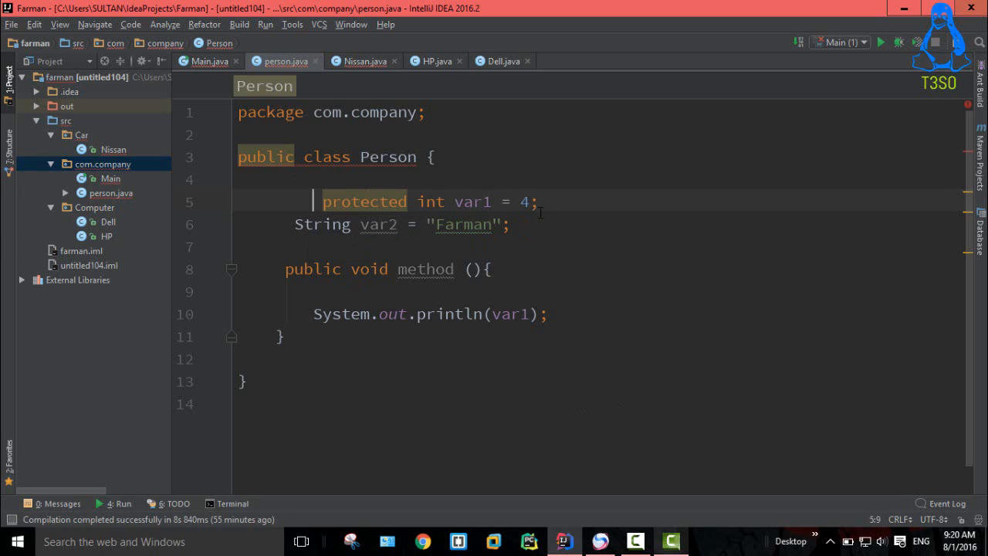
{"action": "mouse_move", "coordinate": [524, 345]}
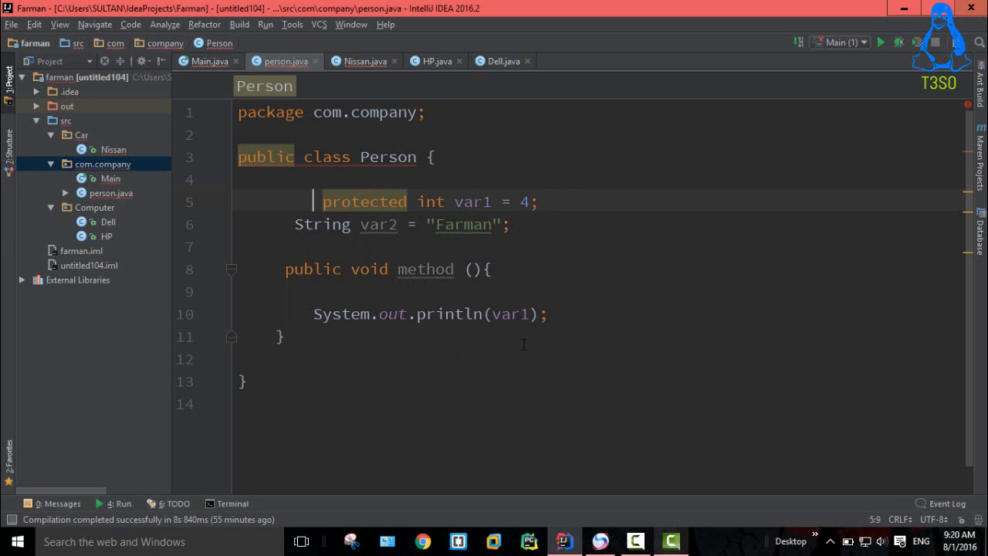
{"action": "mouse_move", "coordinate": [535, 355]}
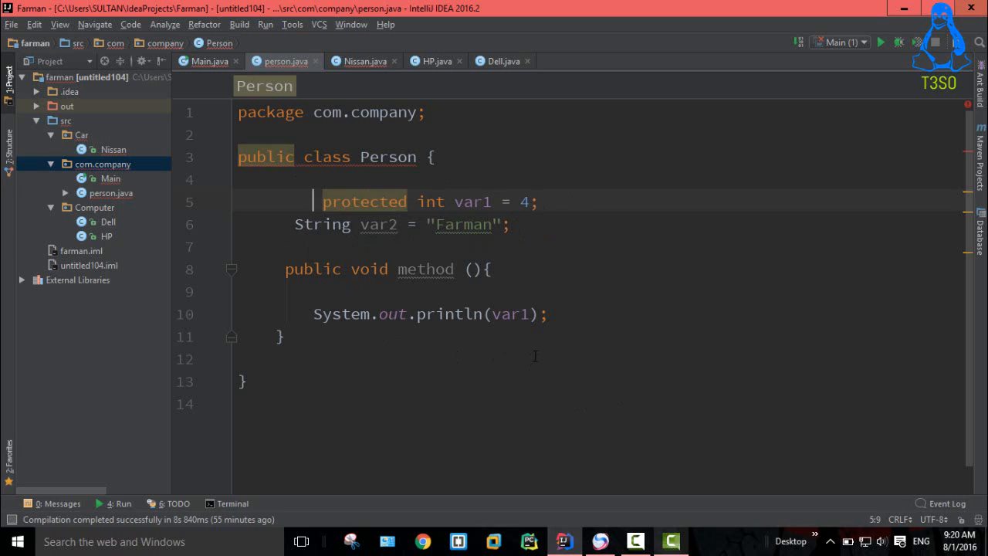